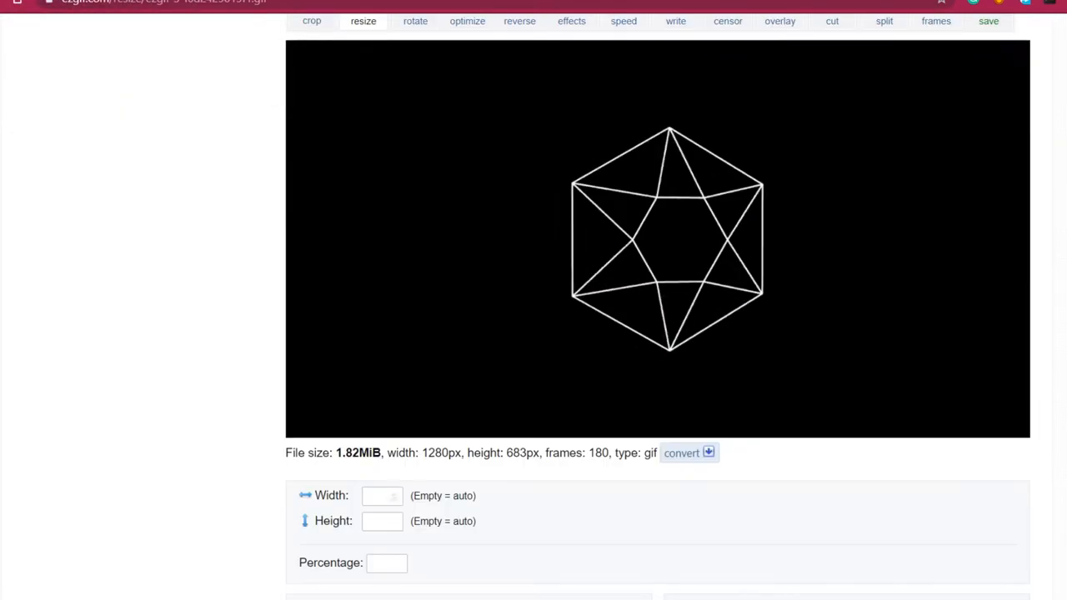
Step: Enter a target width of 128 pixels for the animation
click(432, 391)
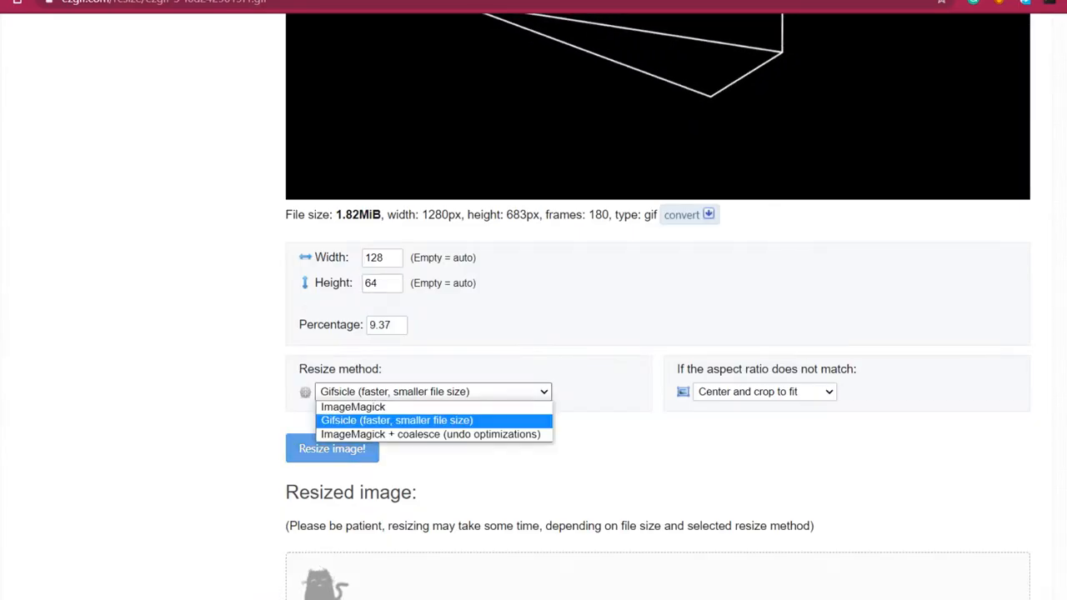
Step: Pick Gifsicle as the resize method to produce the 128×64 GIF
click(396, 420)
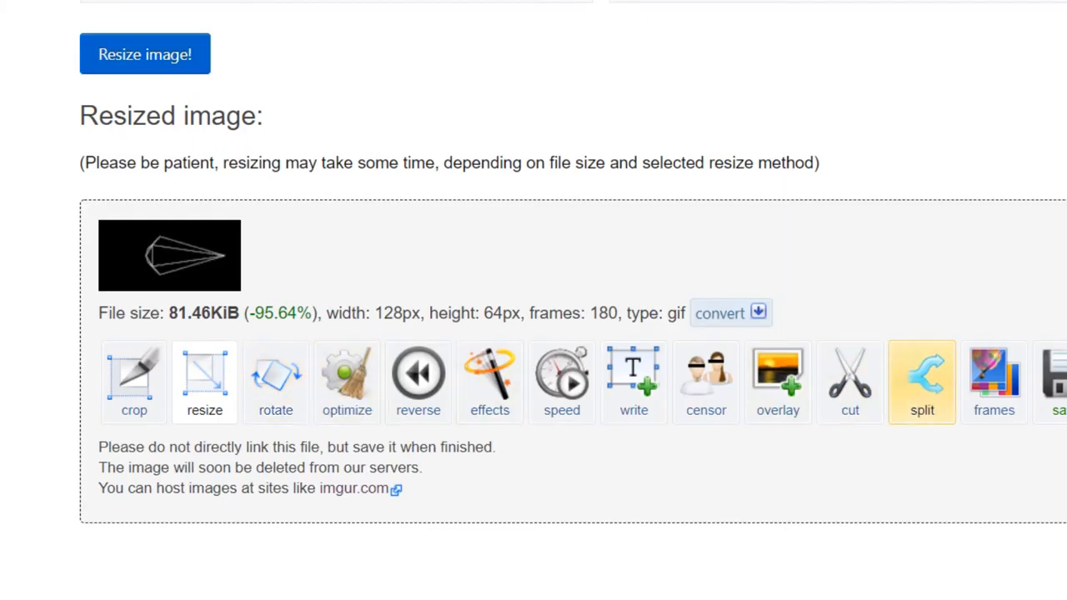
mouse_move(921, 381)
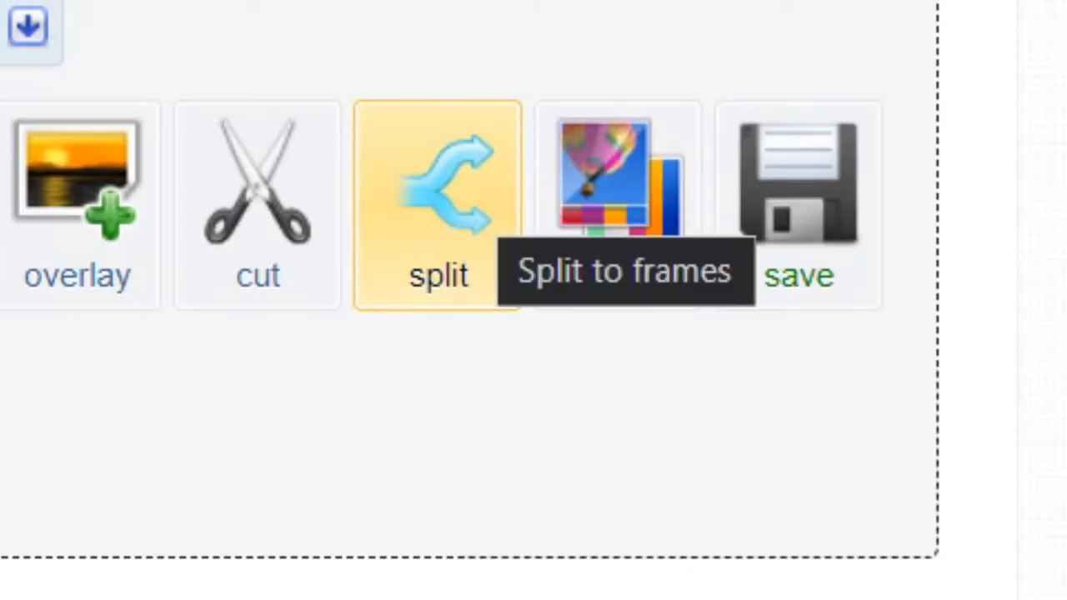
Step: Open the split tool for the resized 128×64 GIF
click(438, 192)
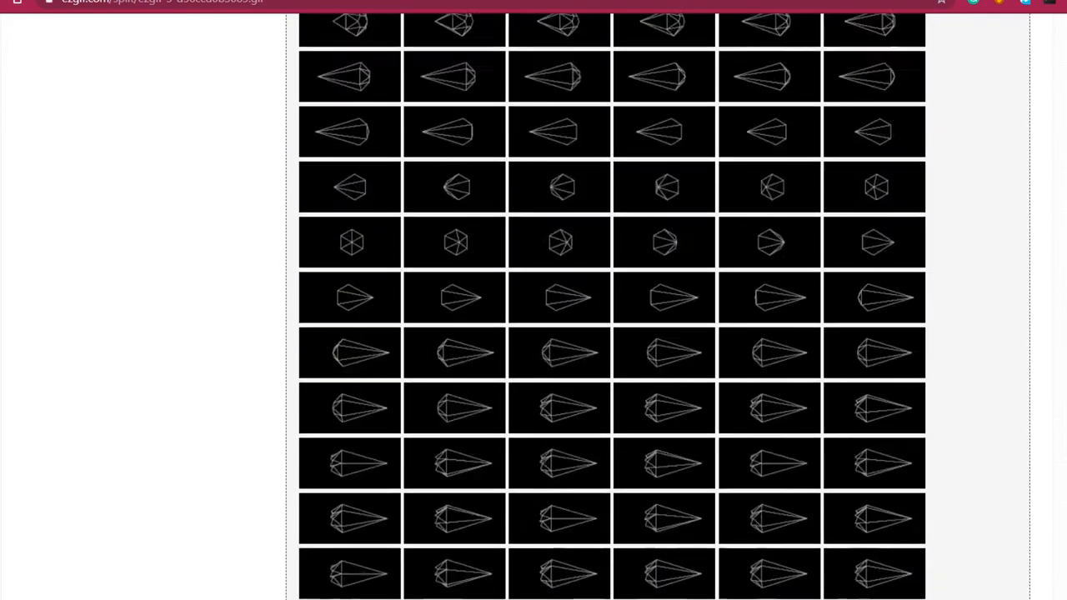